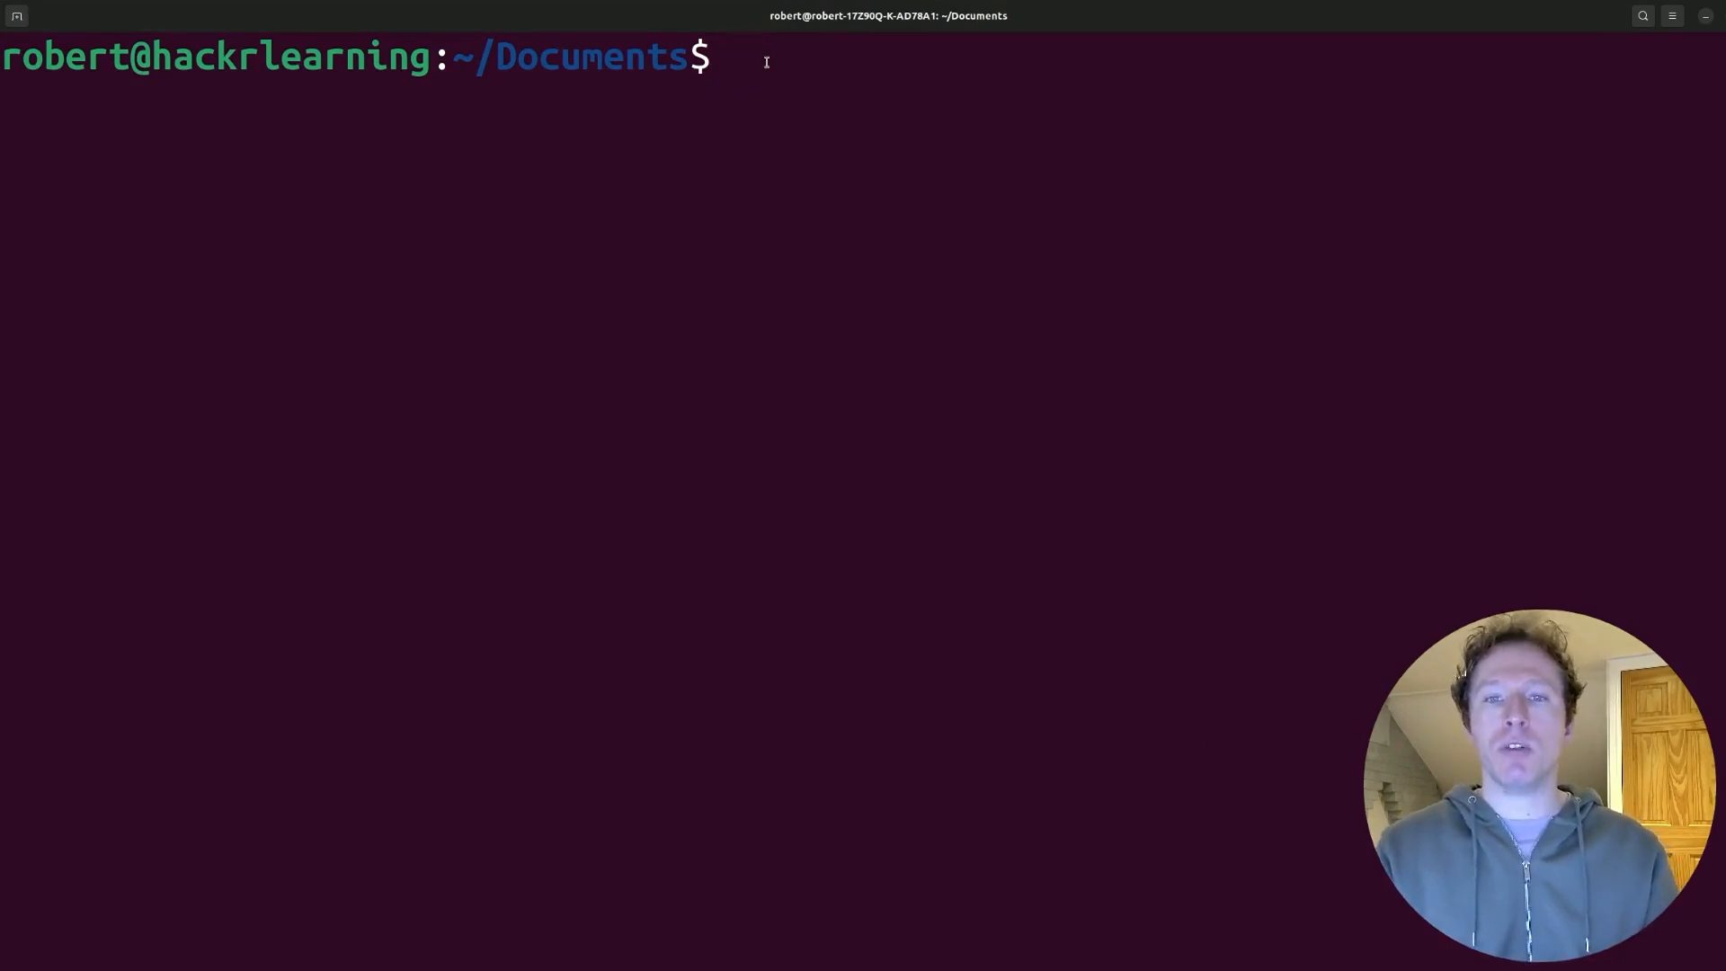
Run 'cd -' to return to the previously visited Projects directory
{"action": "type", "text": "cd -"}
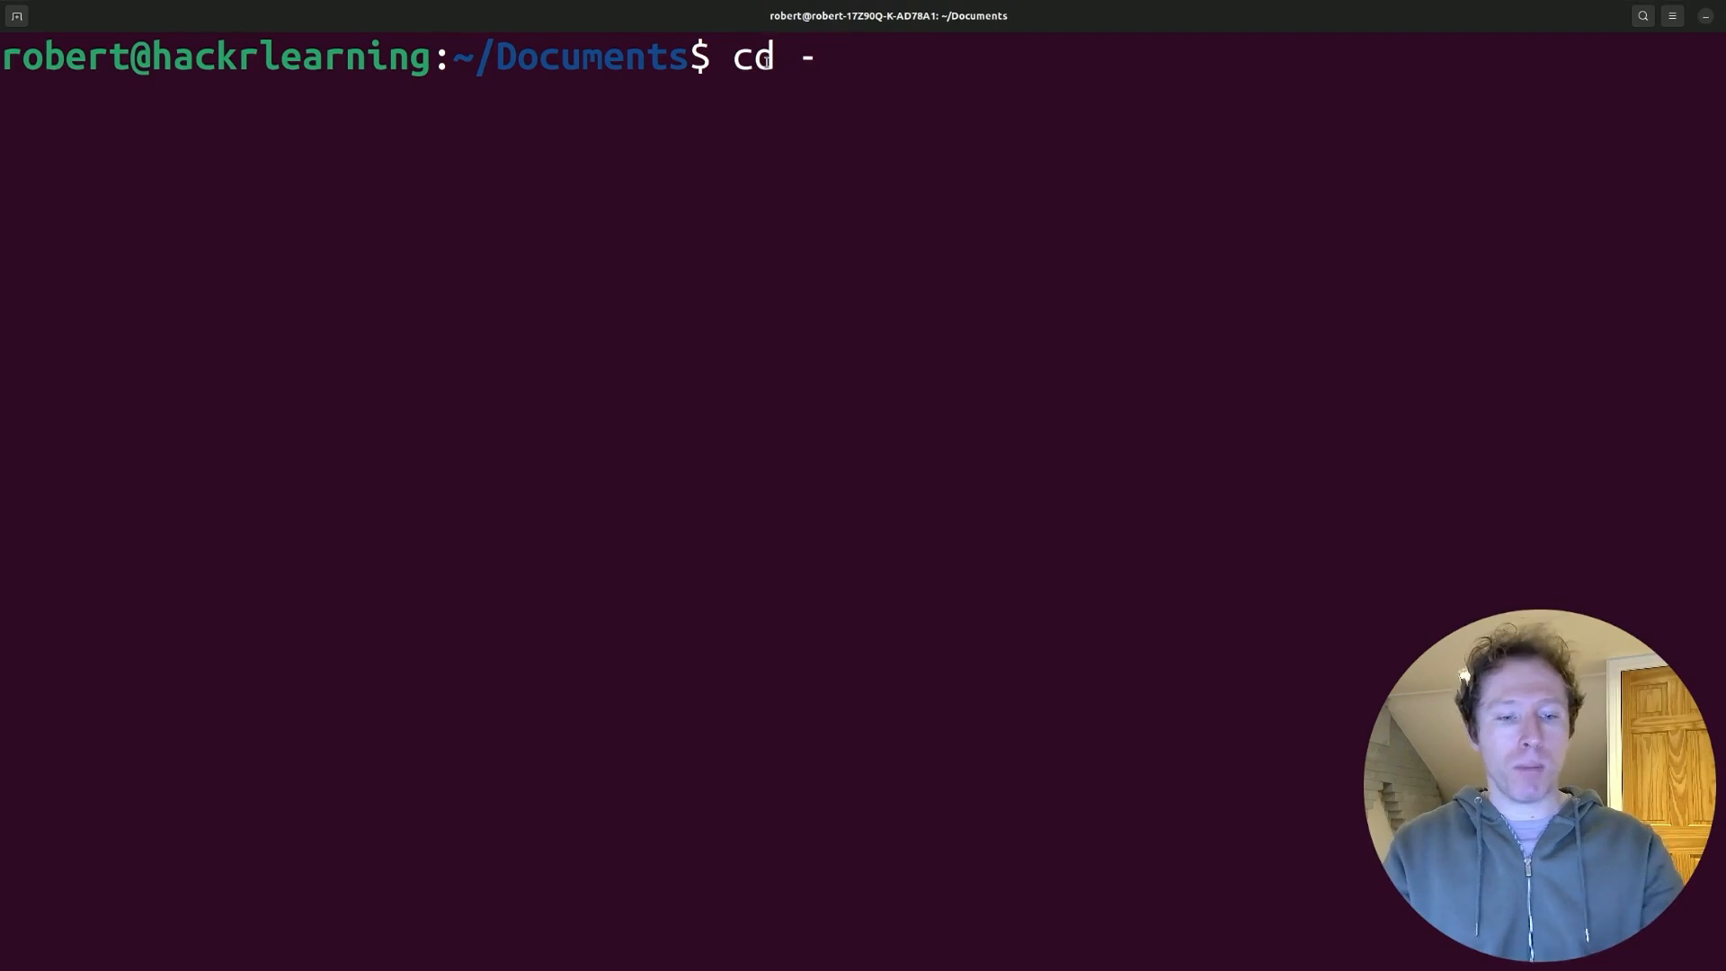
{"action": "key", "text": "Return"}
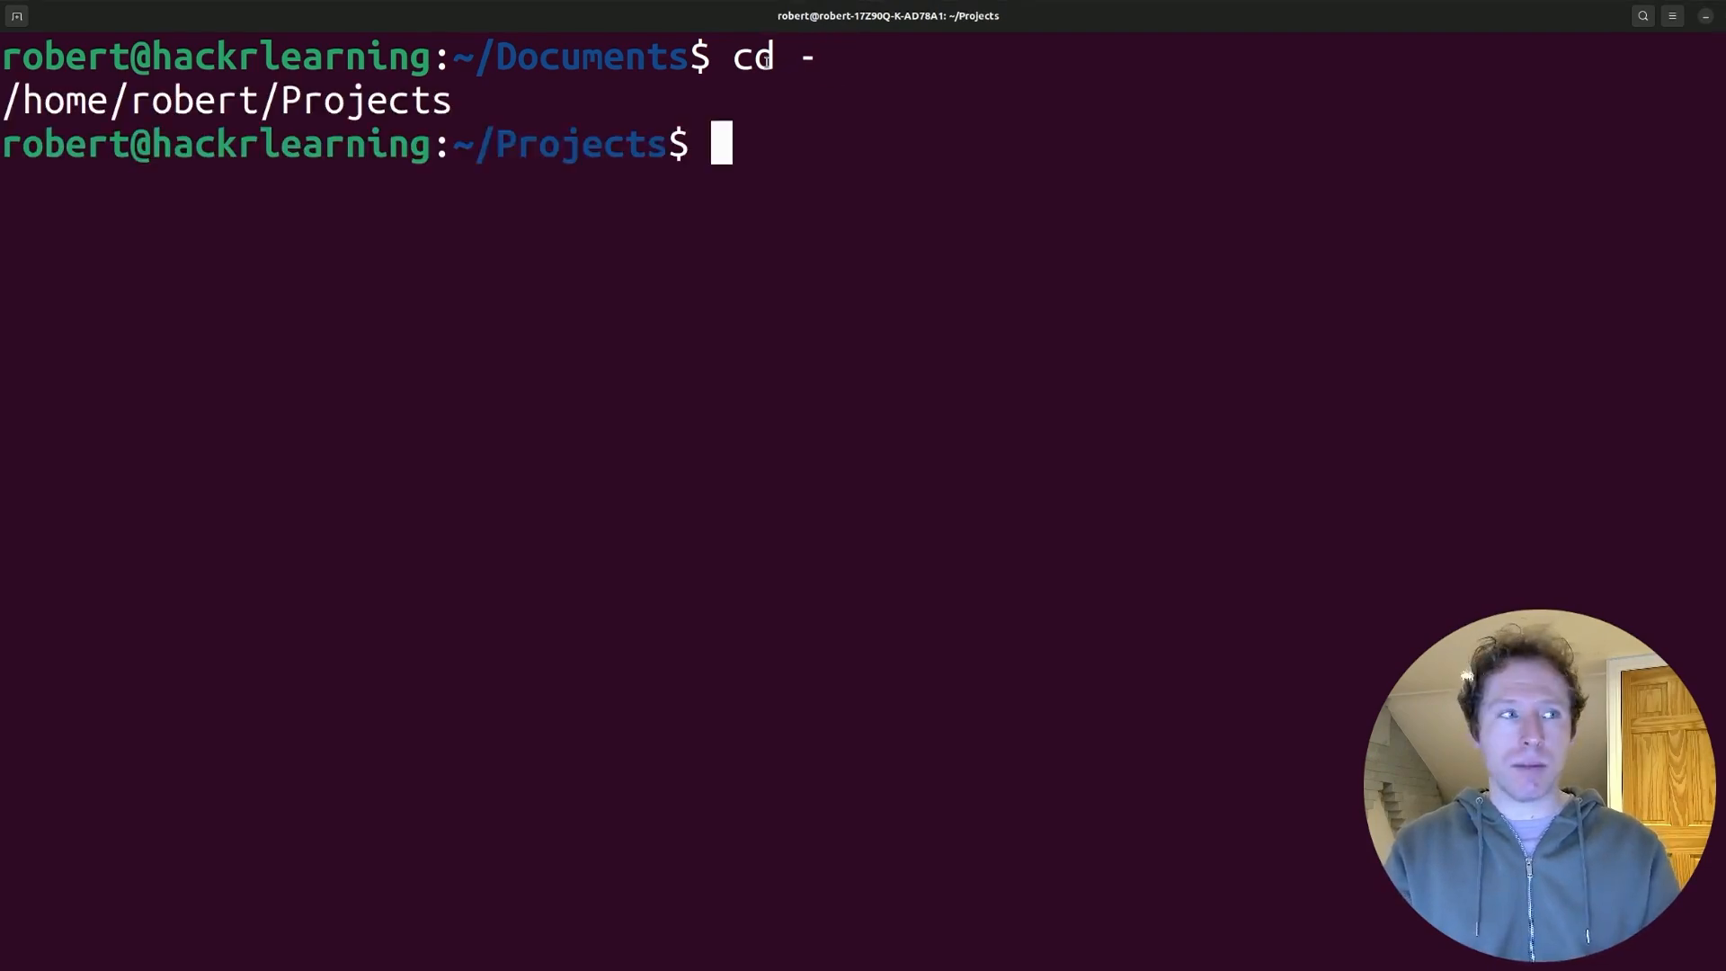
{"action": "key", "text": "Return"}
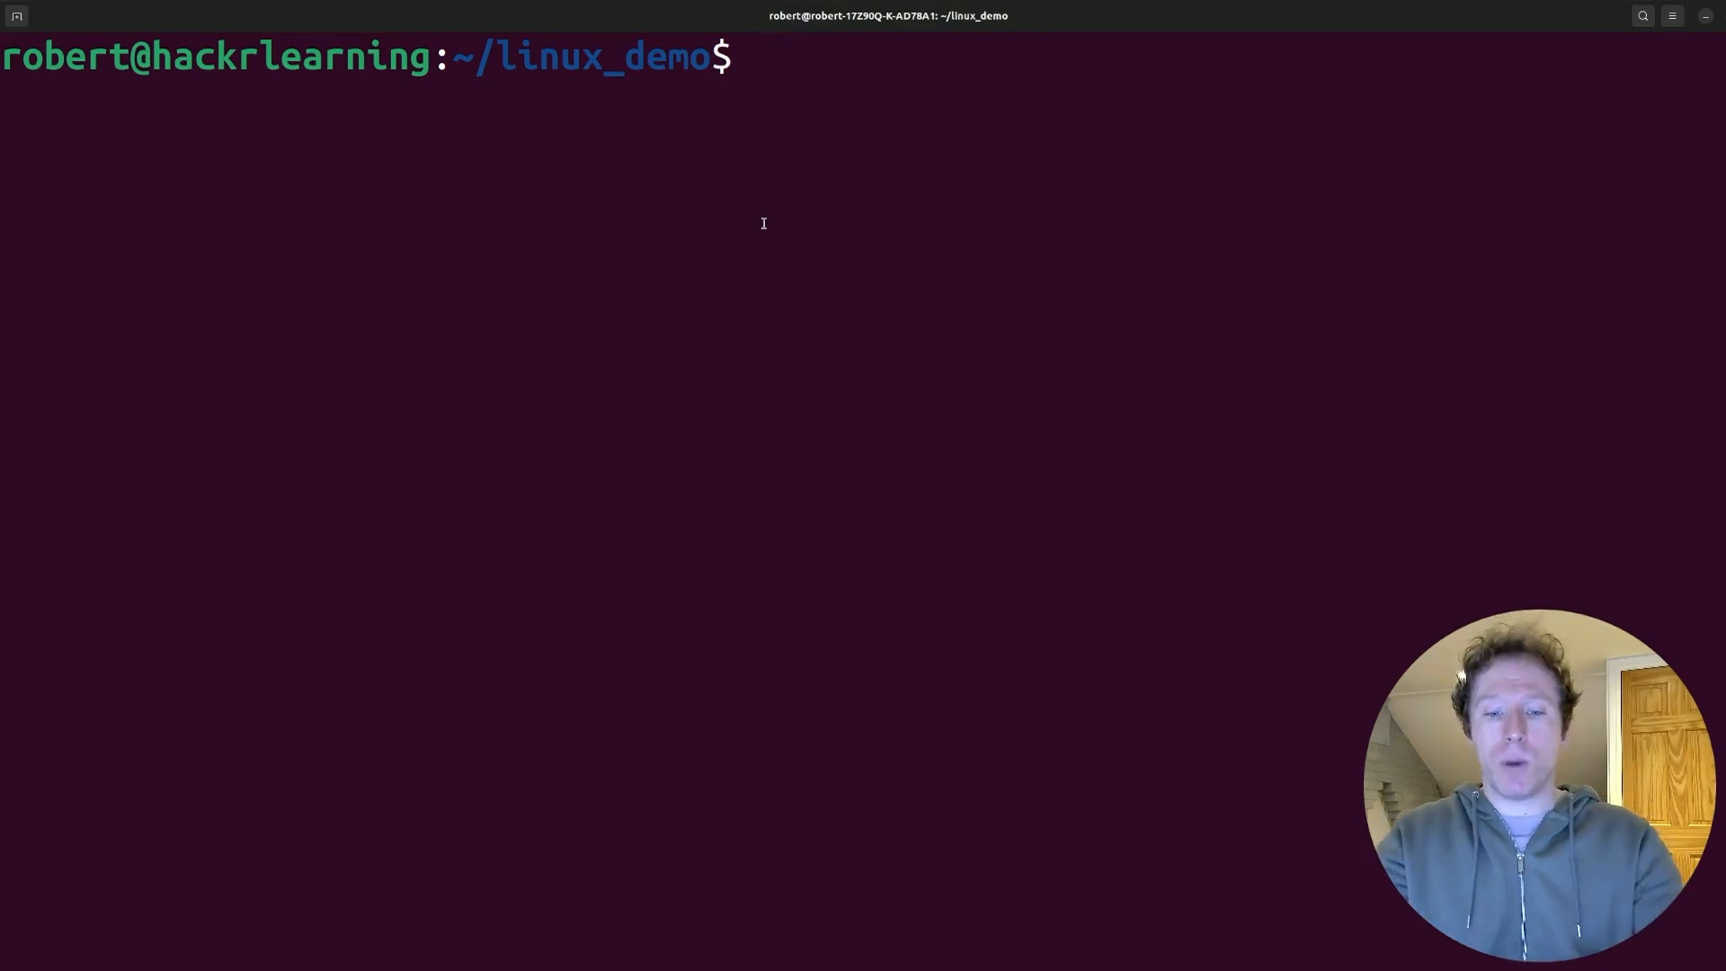
Run 'ls -t | head' to show the ten newest files, then clear the screen
{"action": "type", "text": "ls -t"}
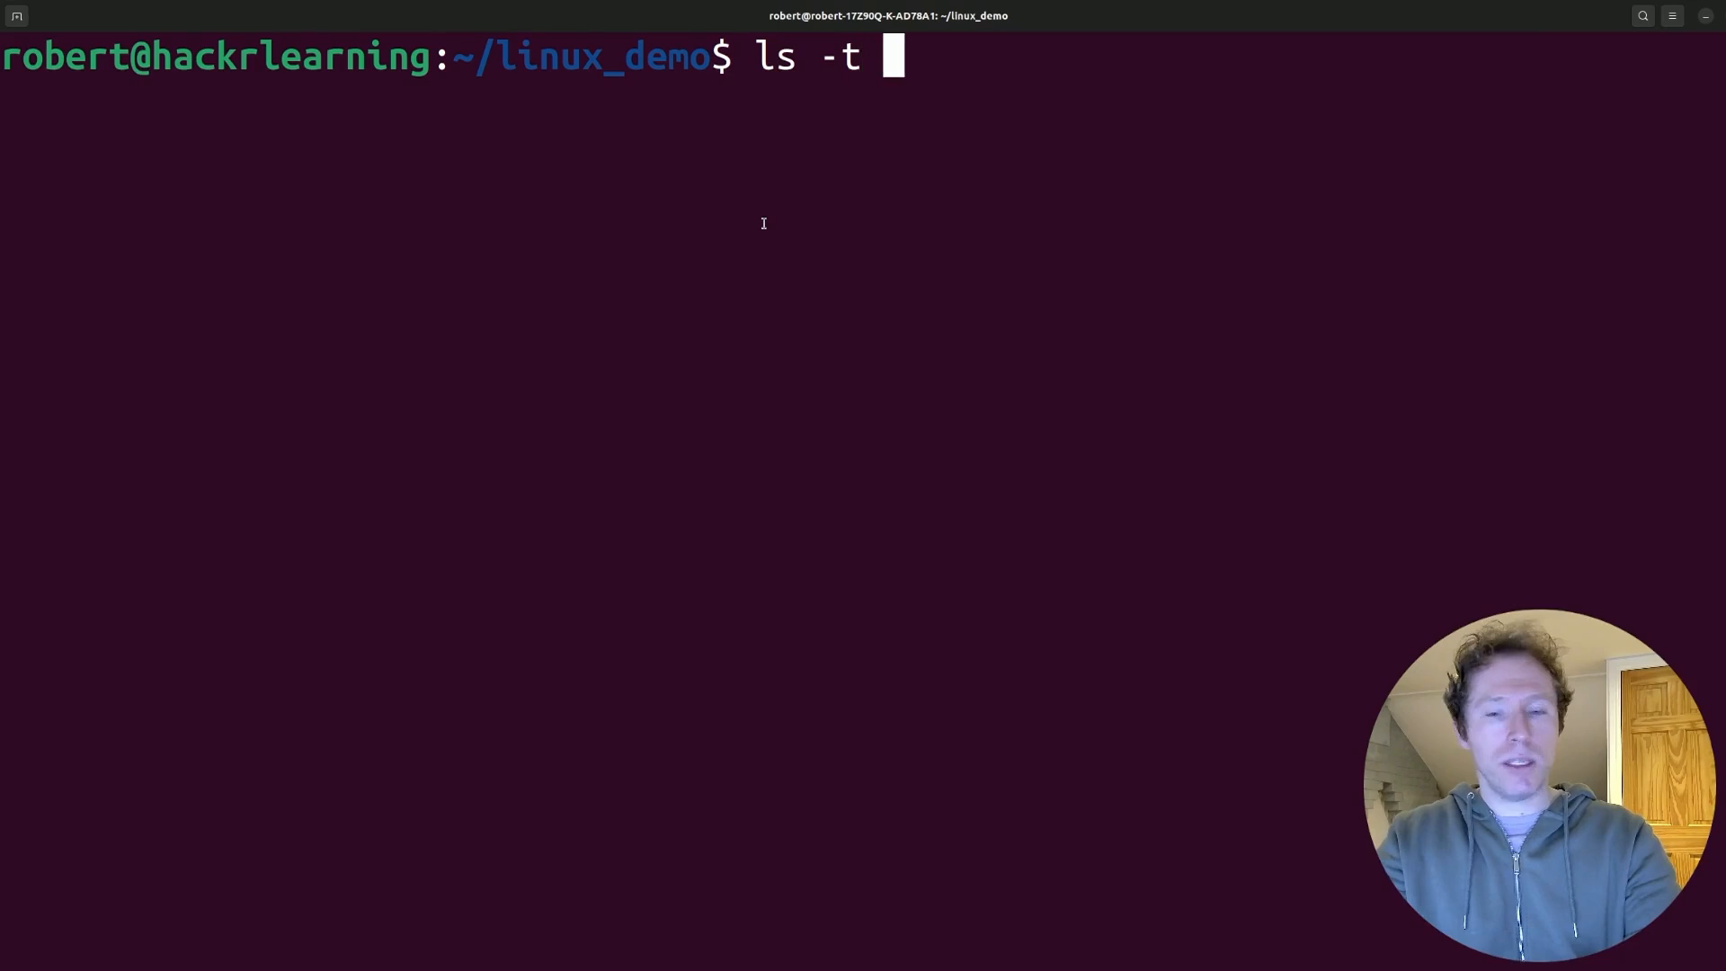
{"action": "type", "text": "| head"}
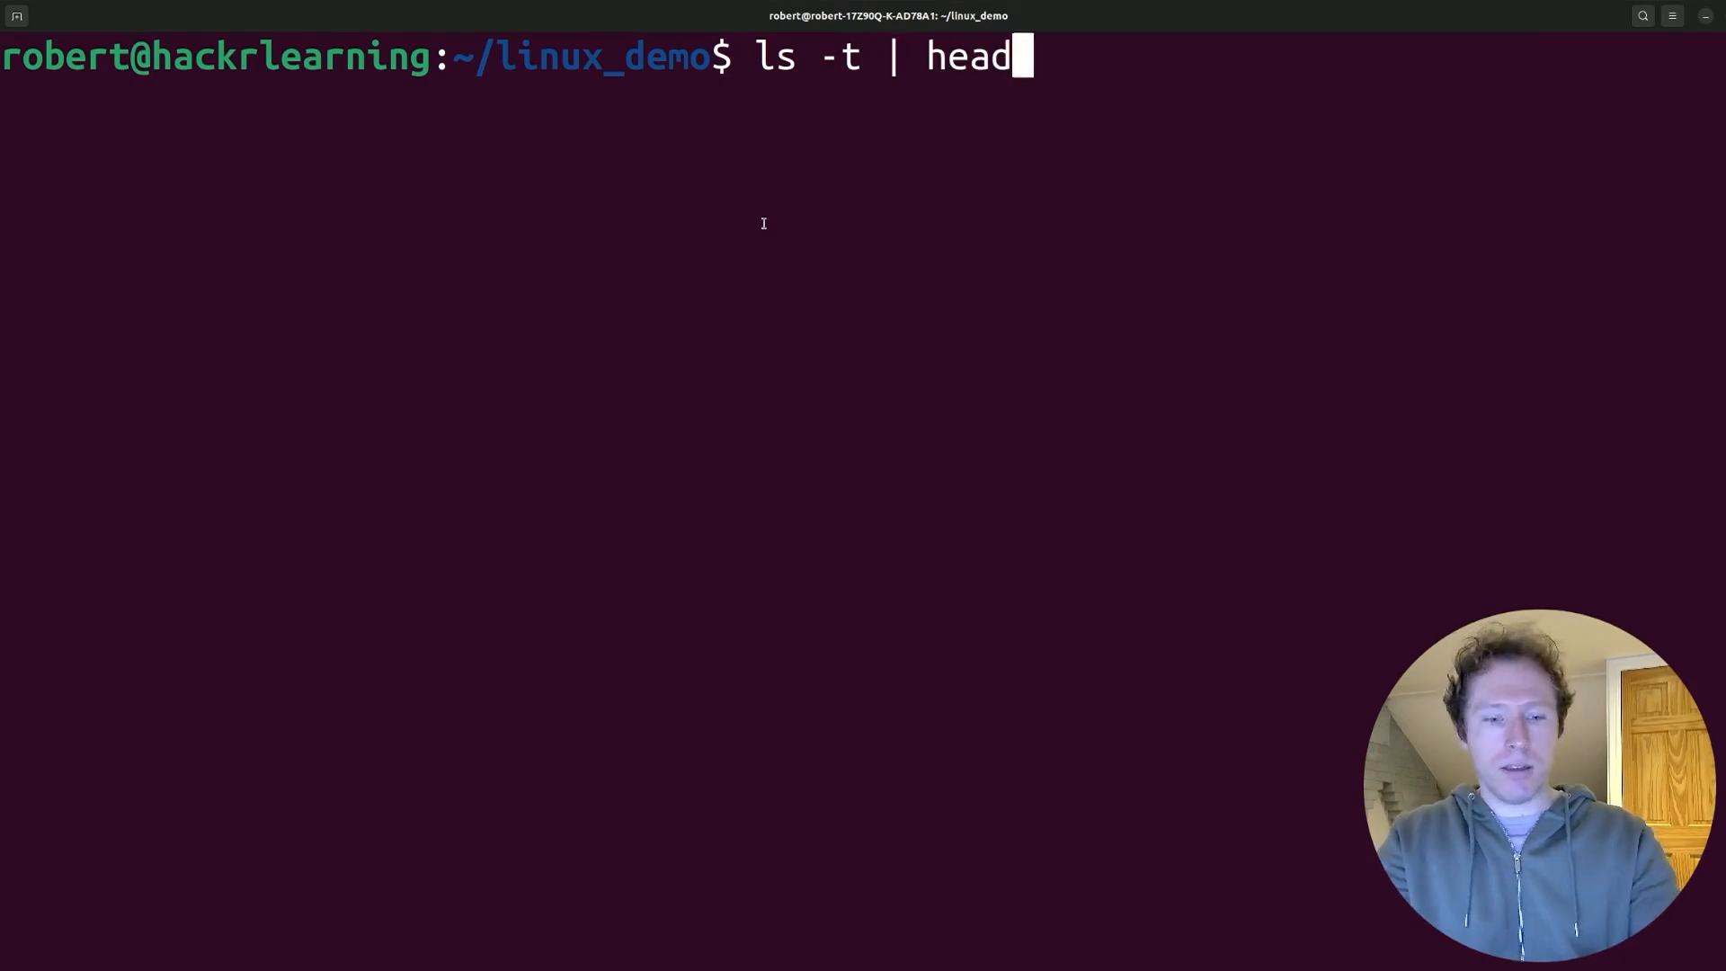
{"action": "key", "text": "Return"}
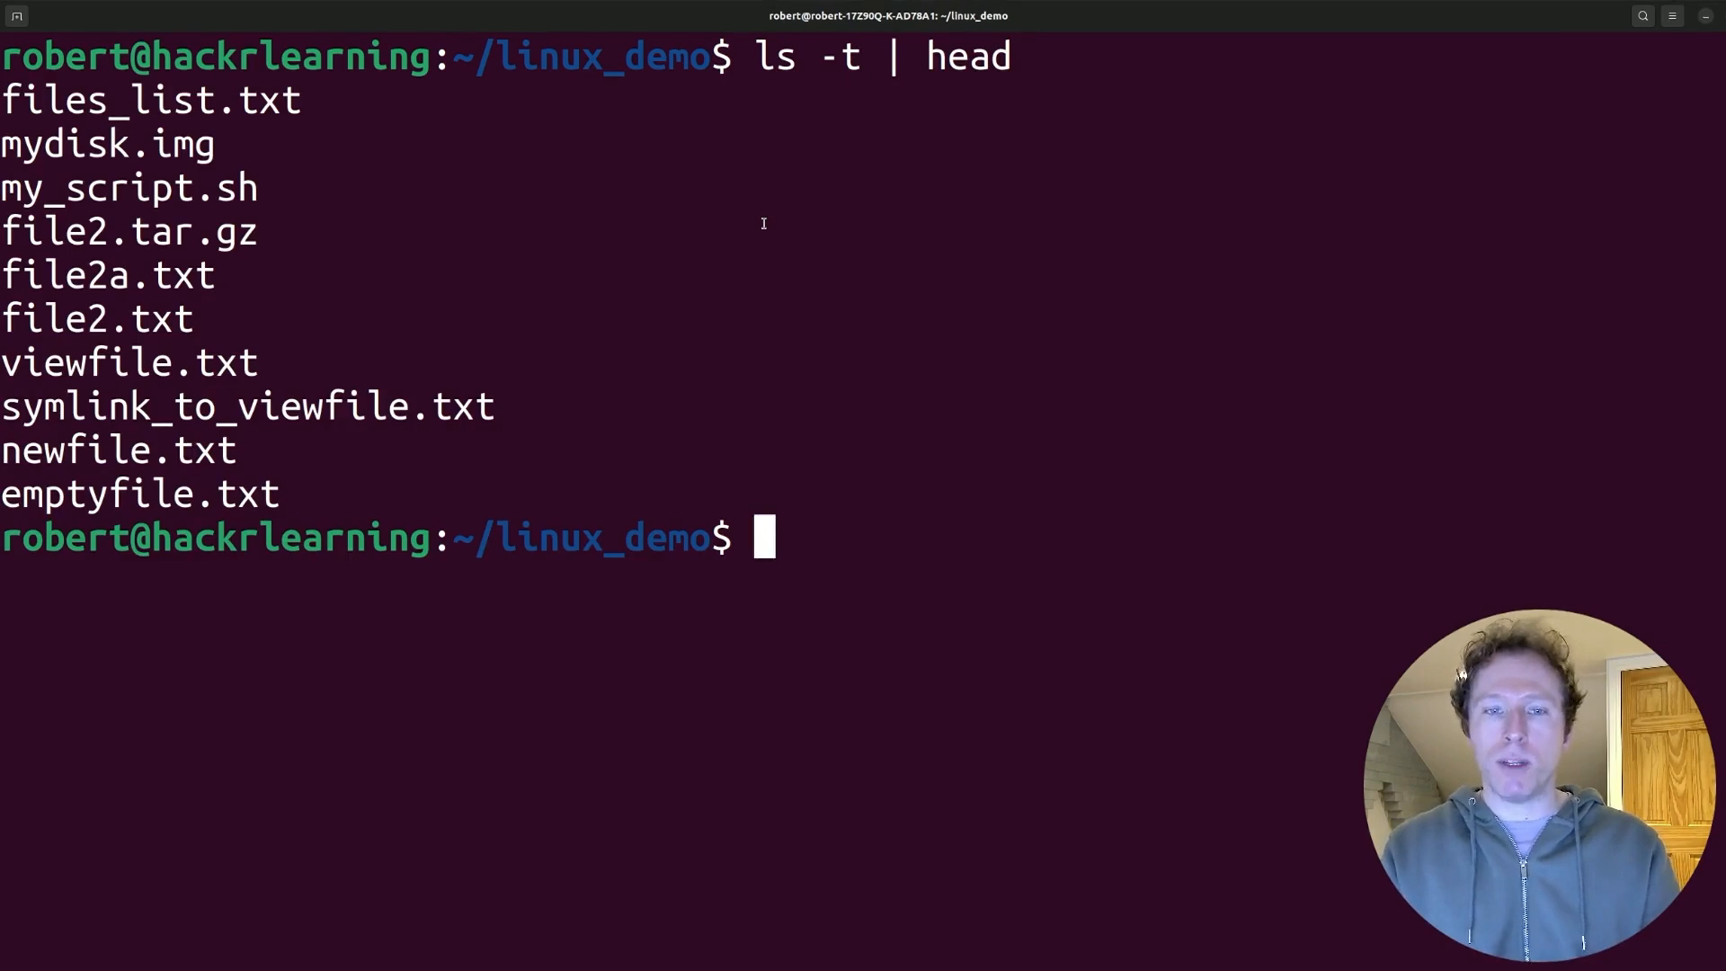
{"action": "key", "text": "ctrl+l"}
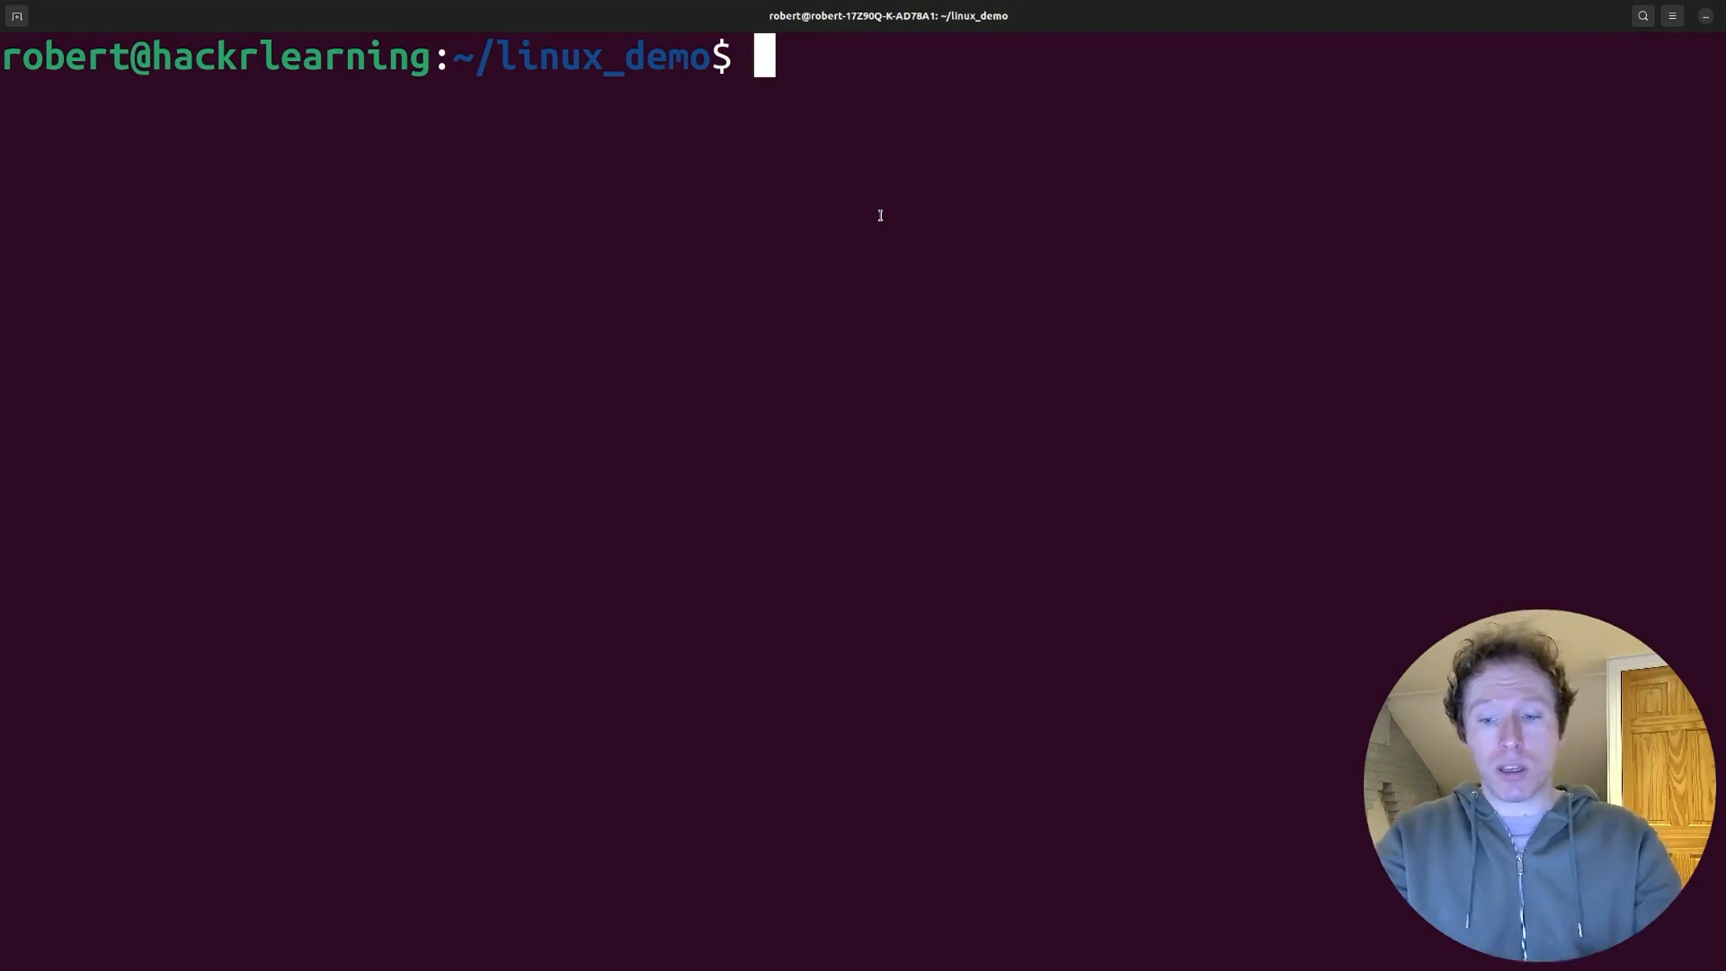
Define the alias gpush='git push origin main'
{"action": "type", "text": "gpu"}
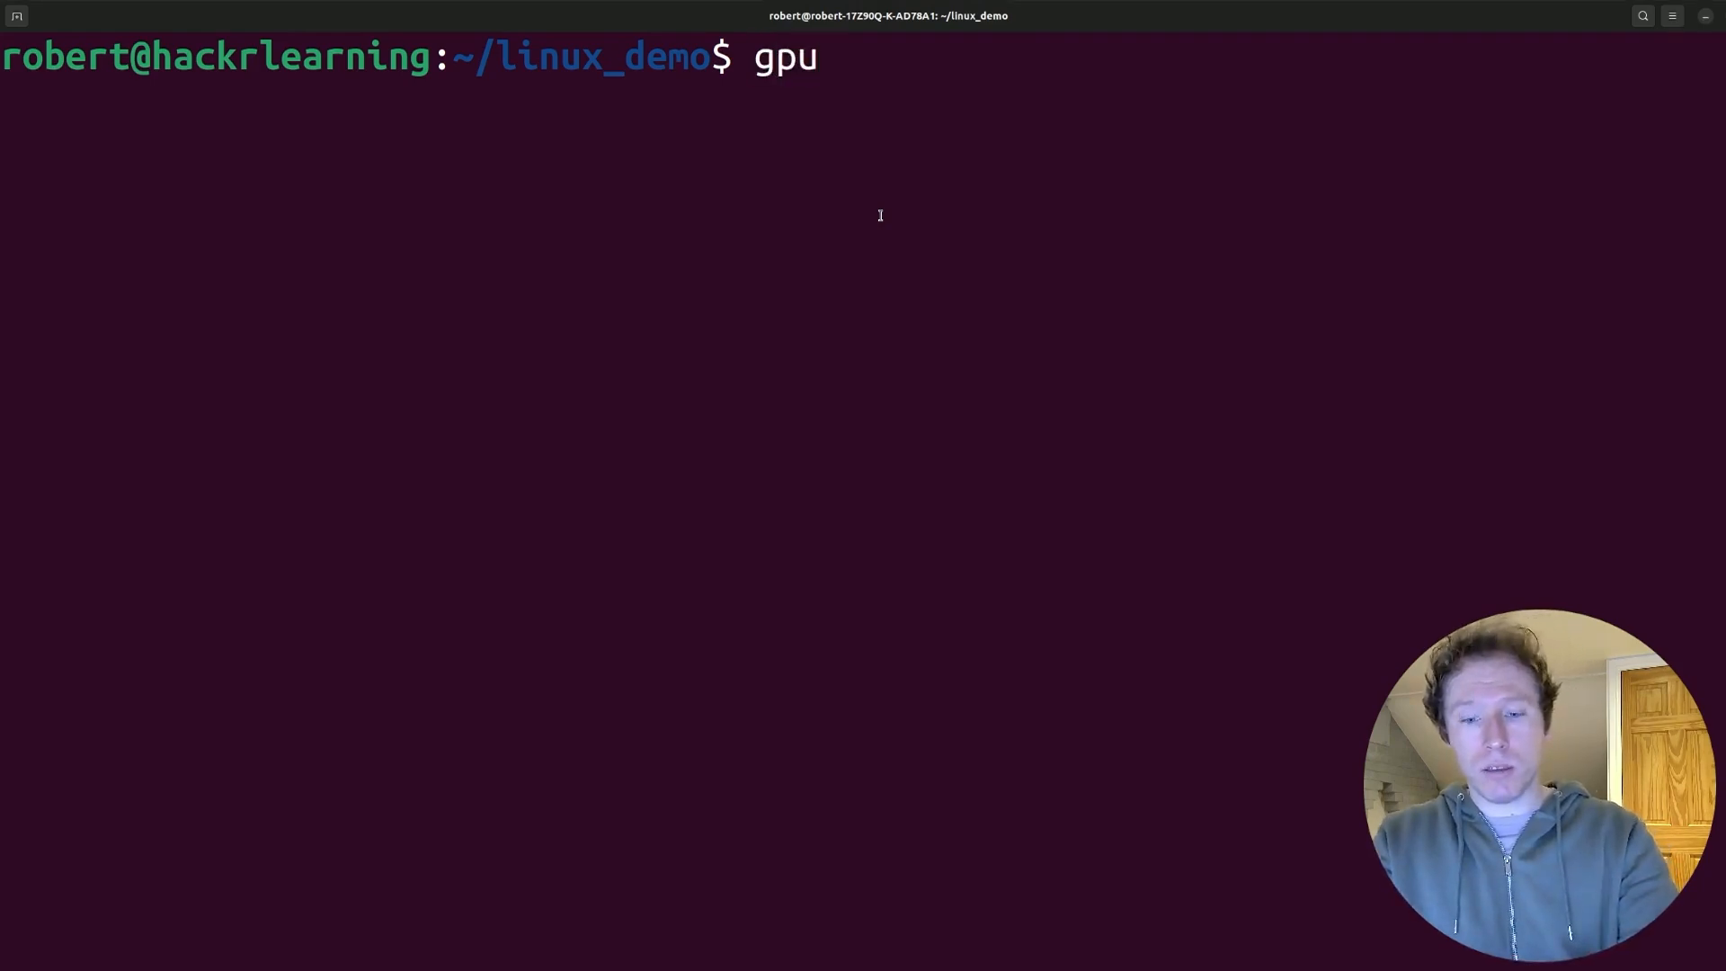
{"action": "type", "text": "as"}
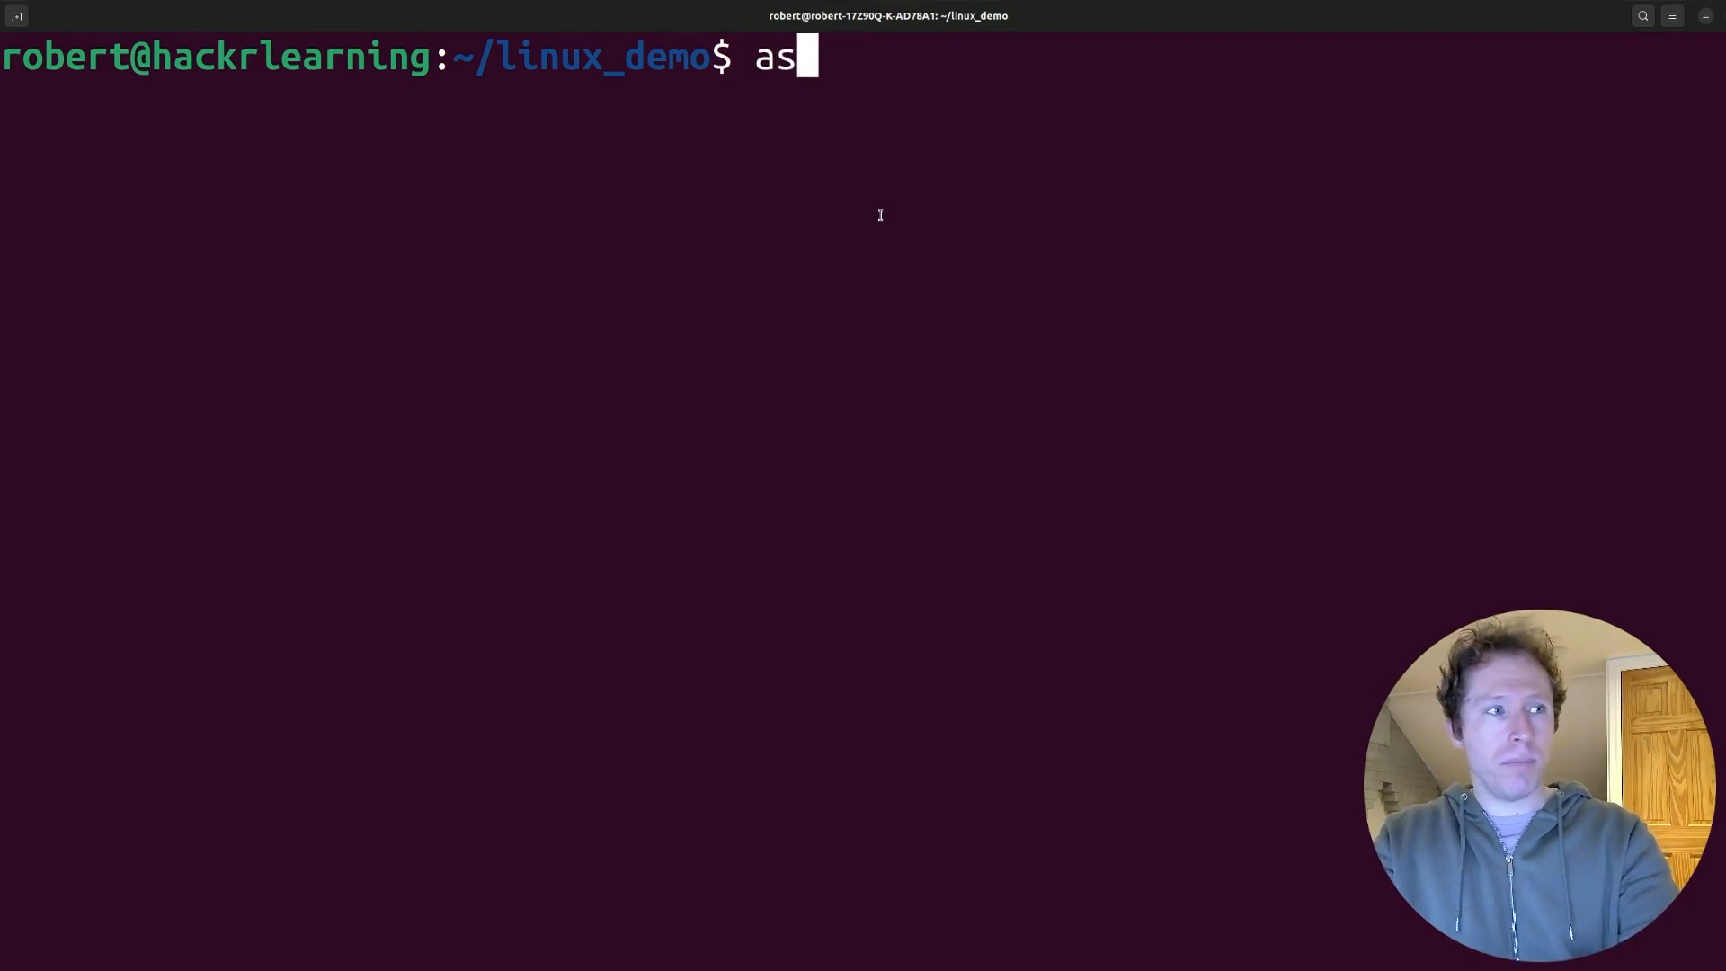
{"action": "type", "text": "lias g"}
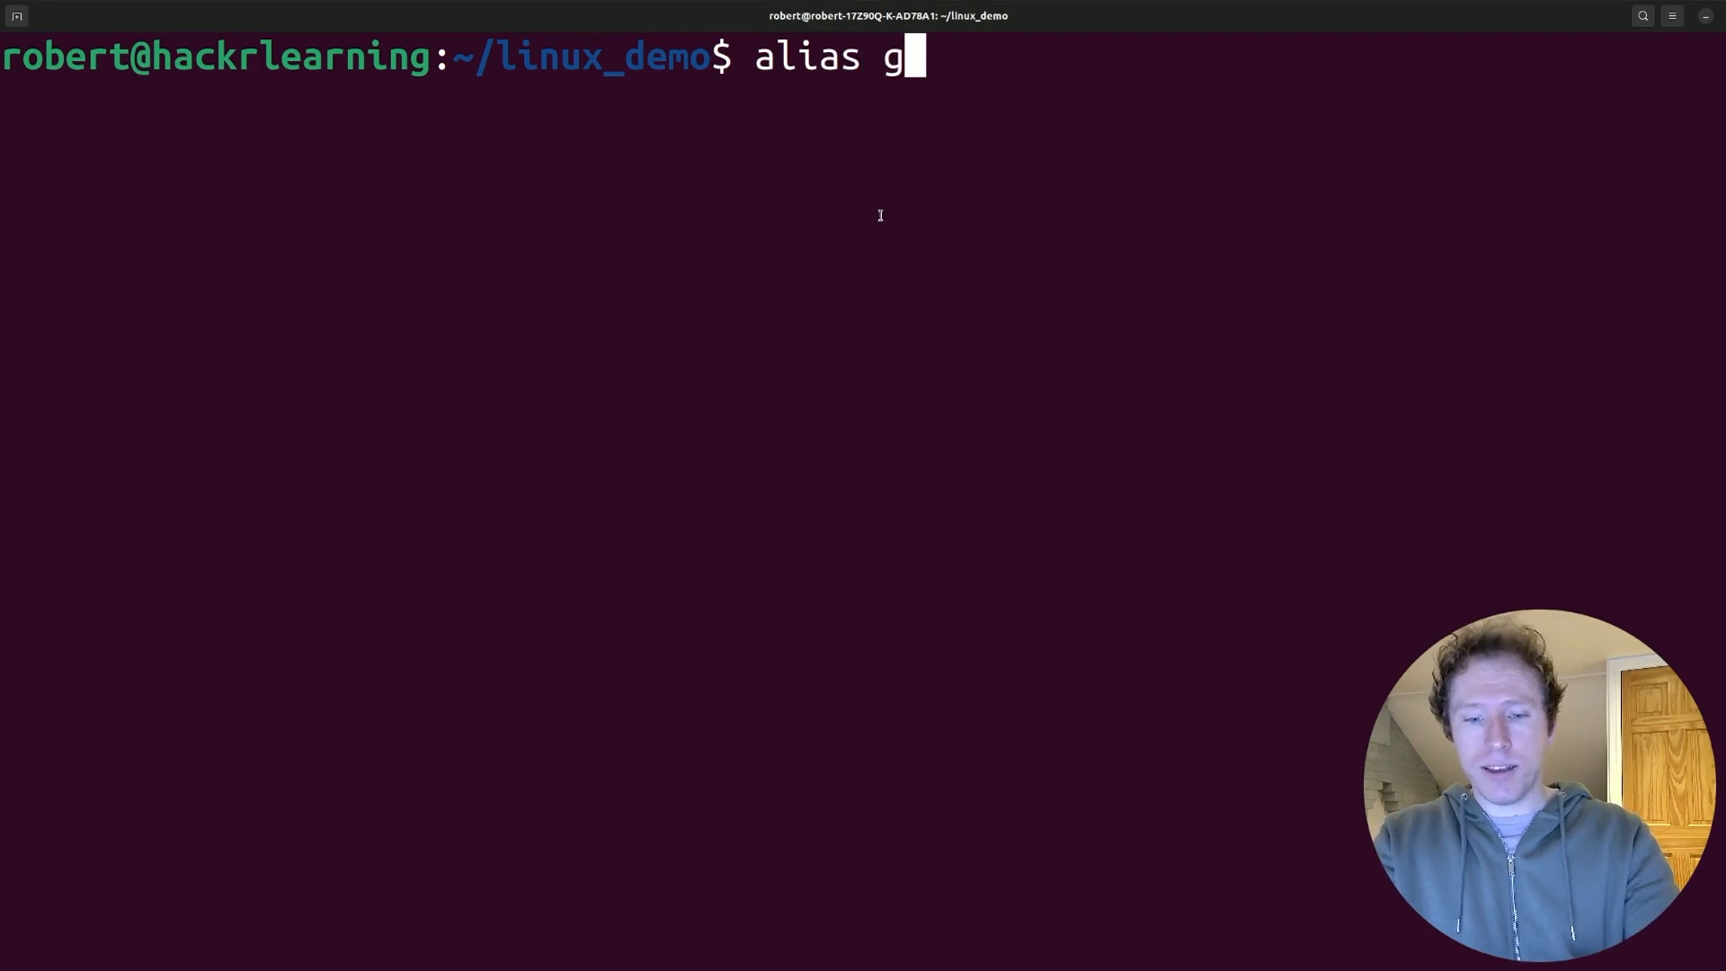
{"action": "type", "text": "push='"}
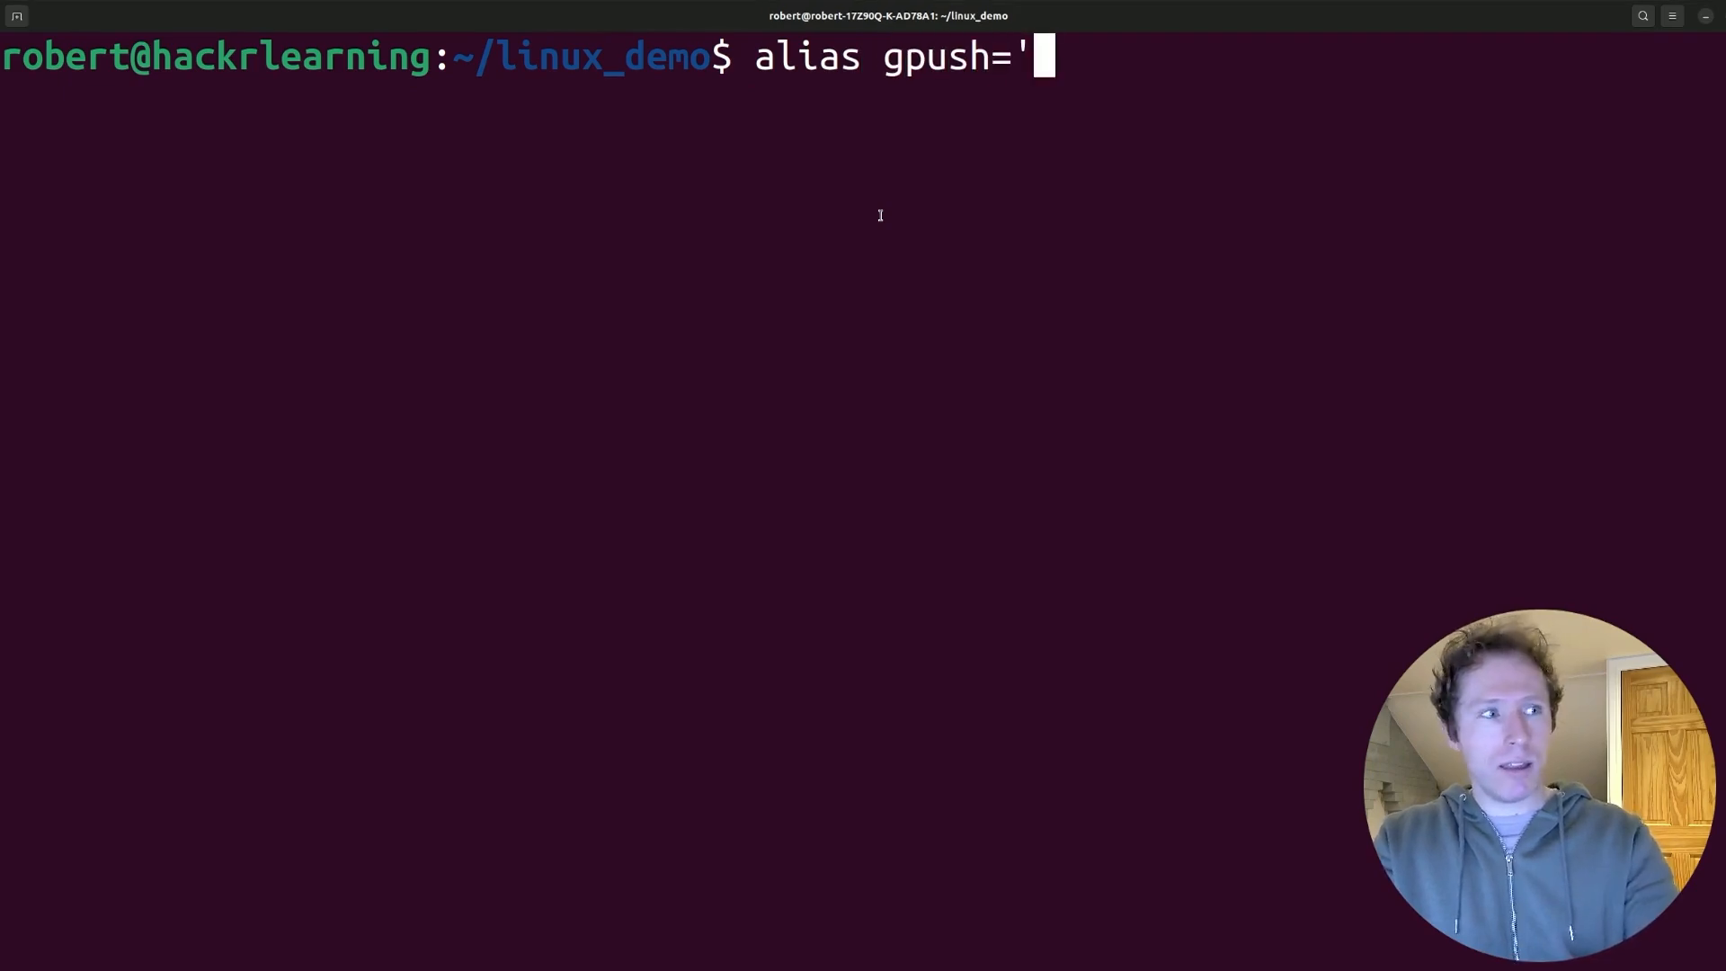
{"action": "type", "text": "git push origin main"}
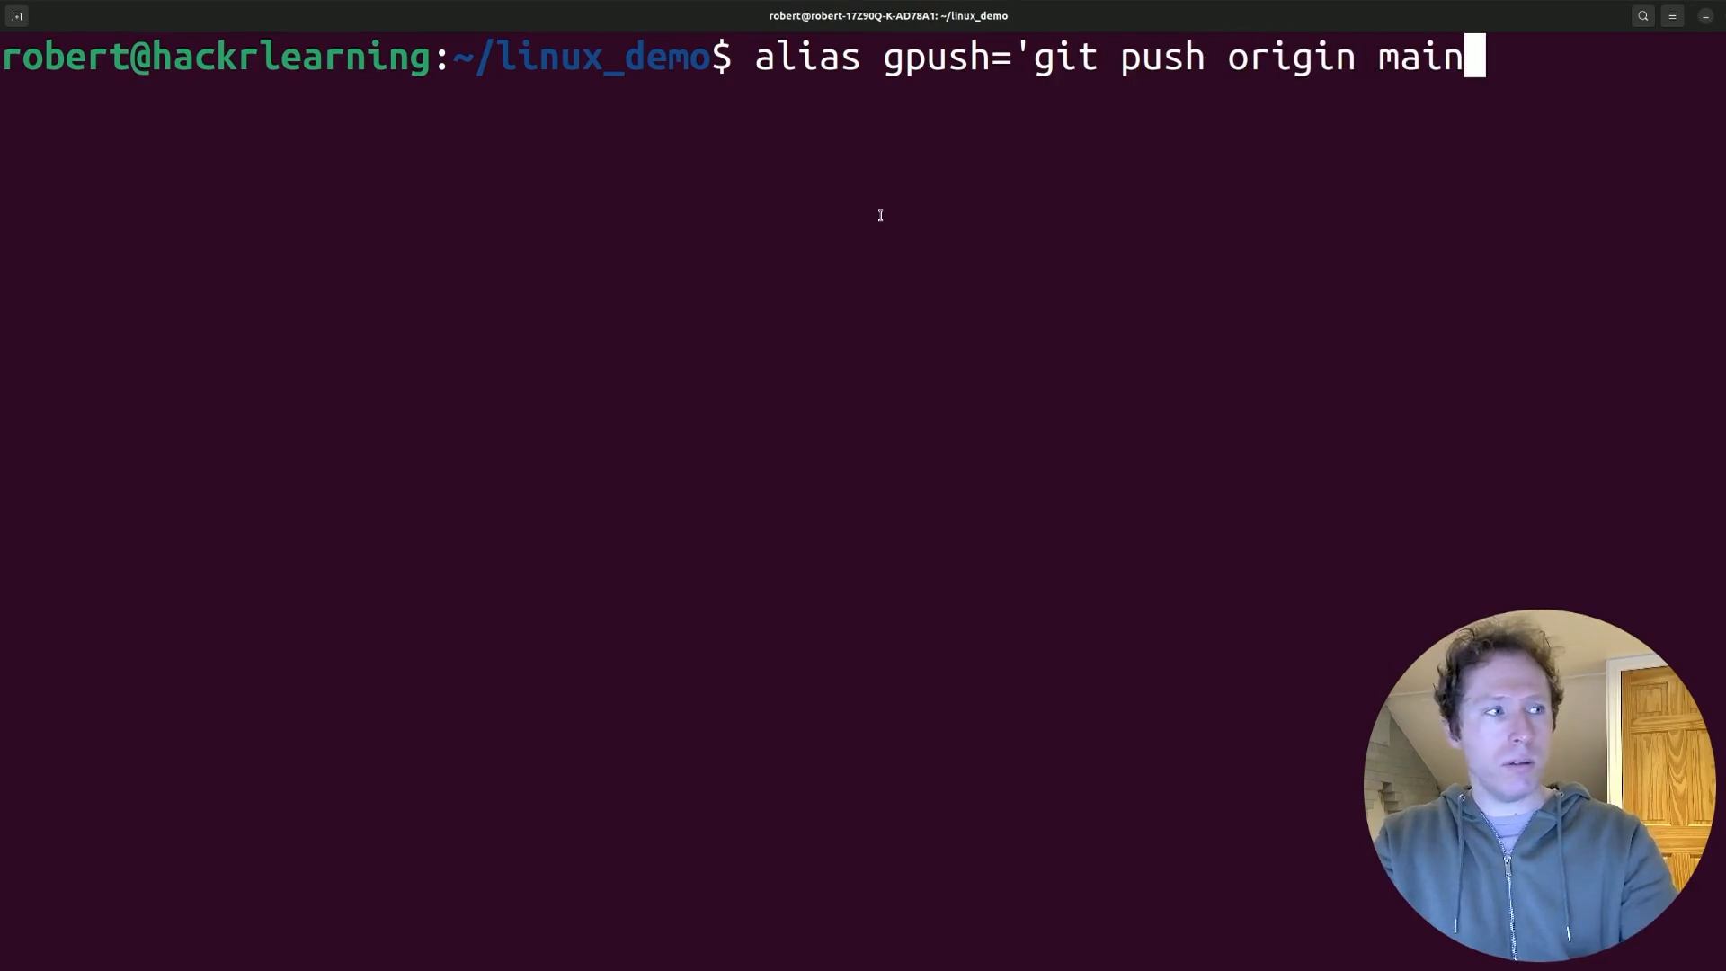
{"action": "key", "text": "Return"}
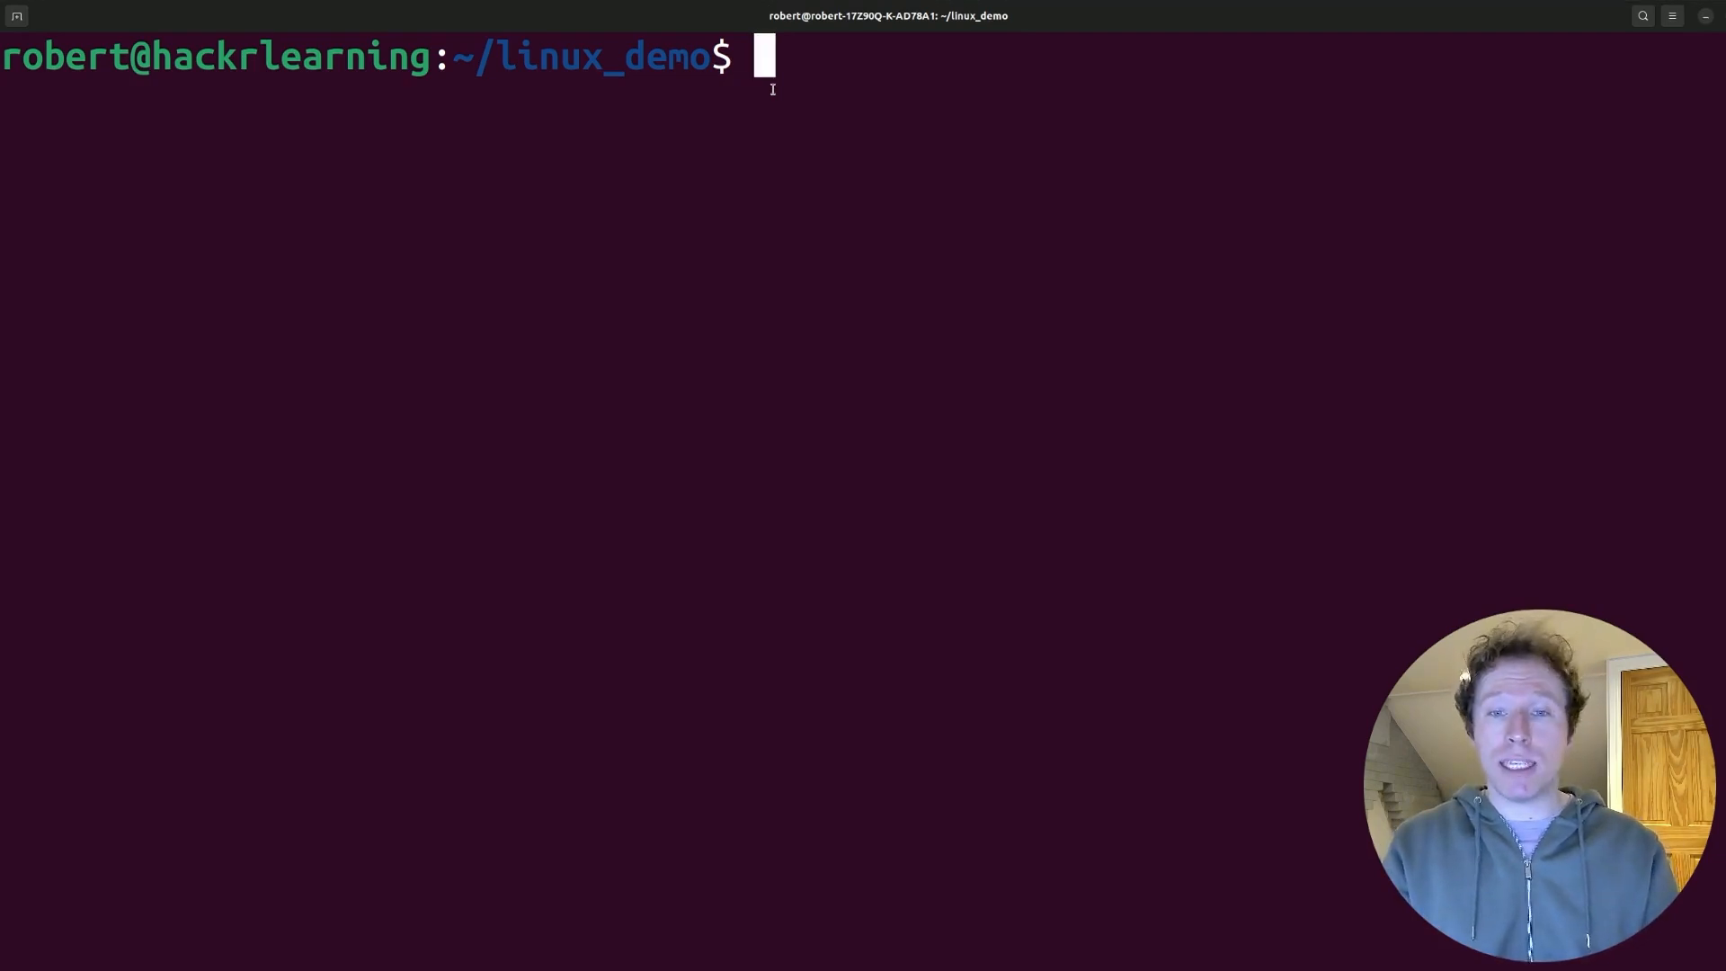
{"action": "type", "text": "tldr"}
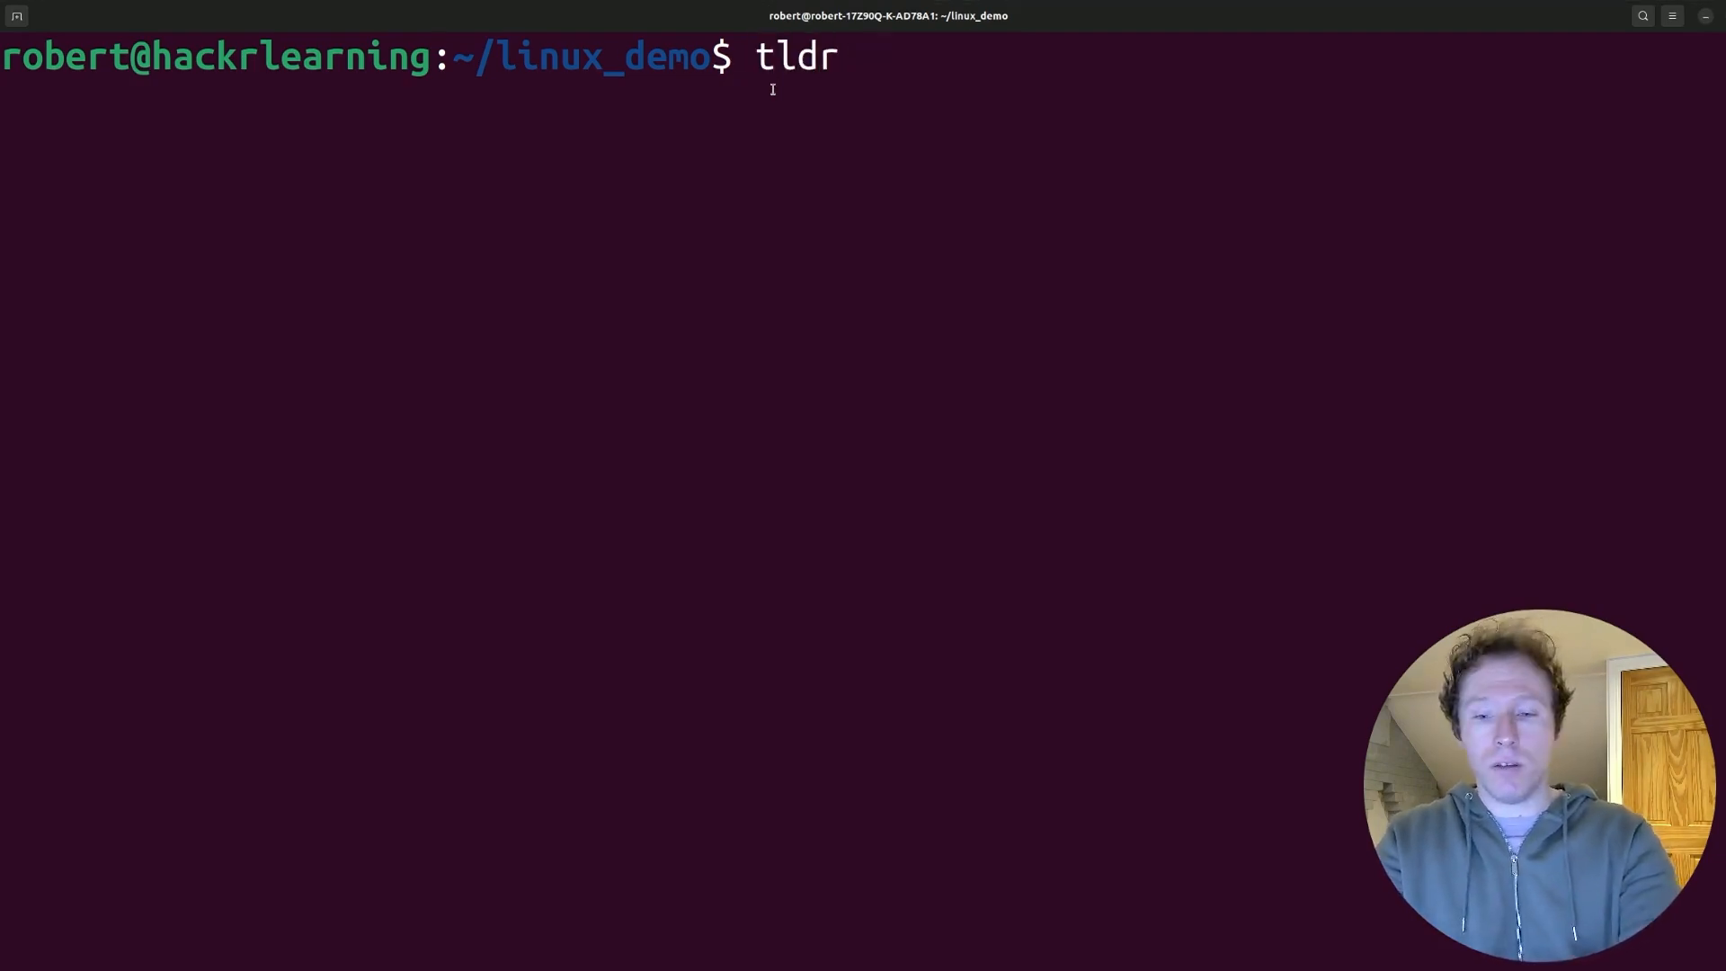
{"action": "key", "text": "Return"}
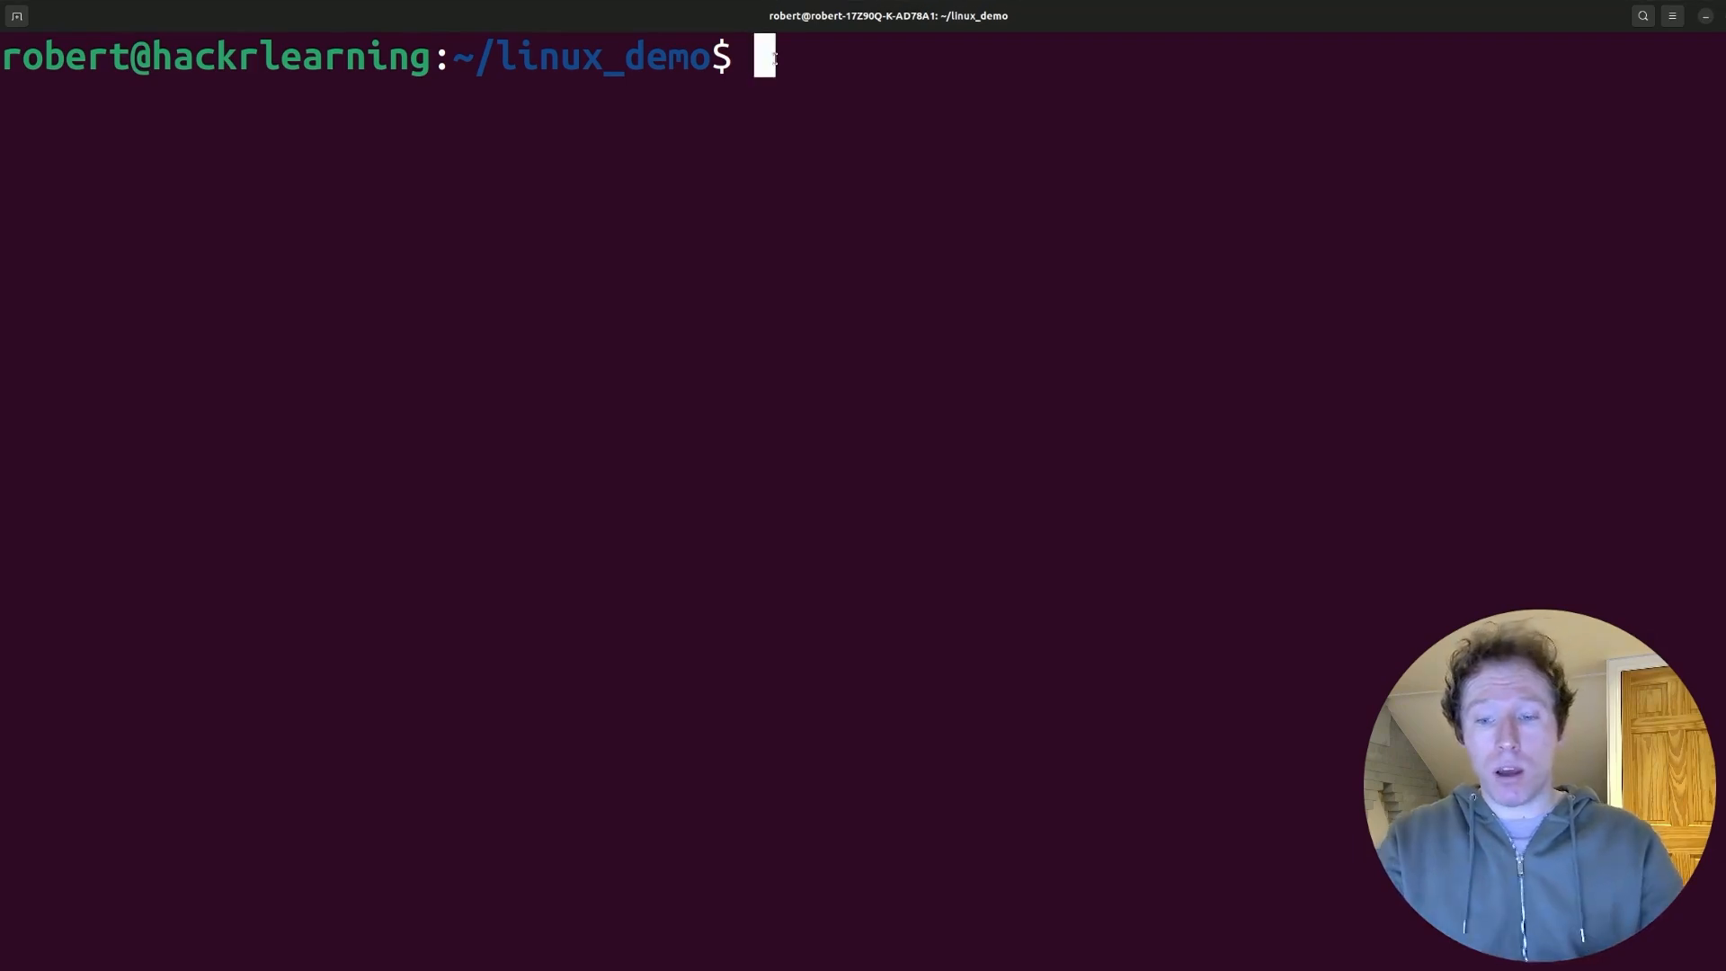
Type the command 'rsync -av ~/Documents ~/Backup' without running it
{"action": "type", "text": "rsync -av ~"}
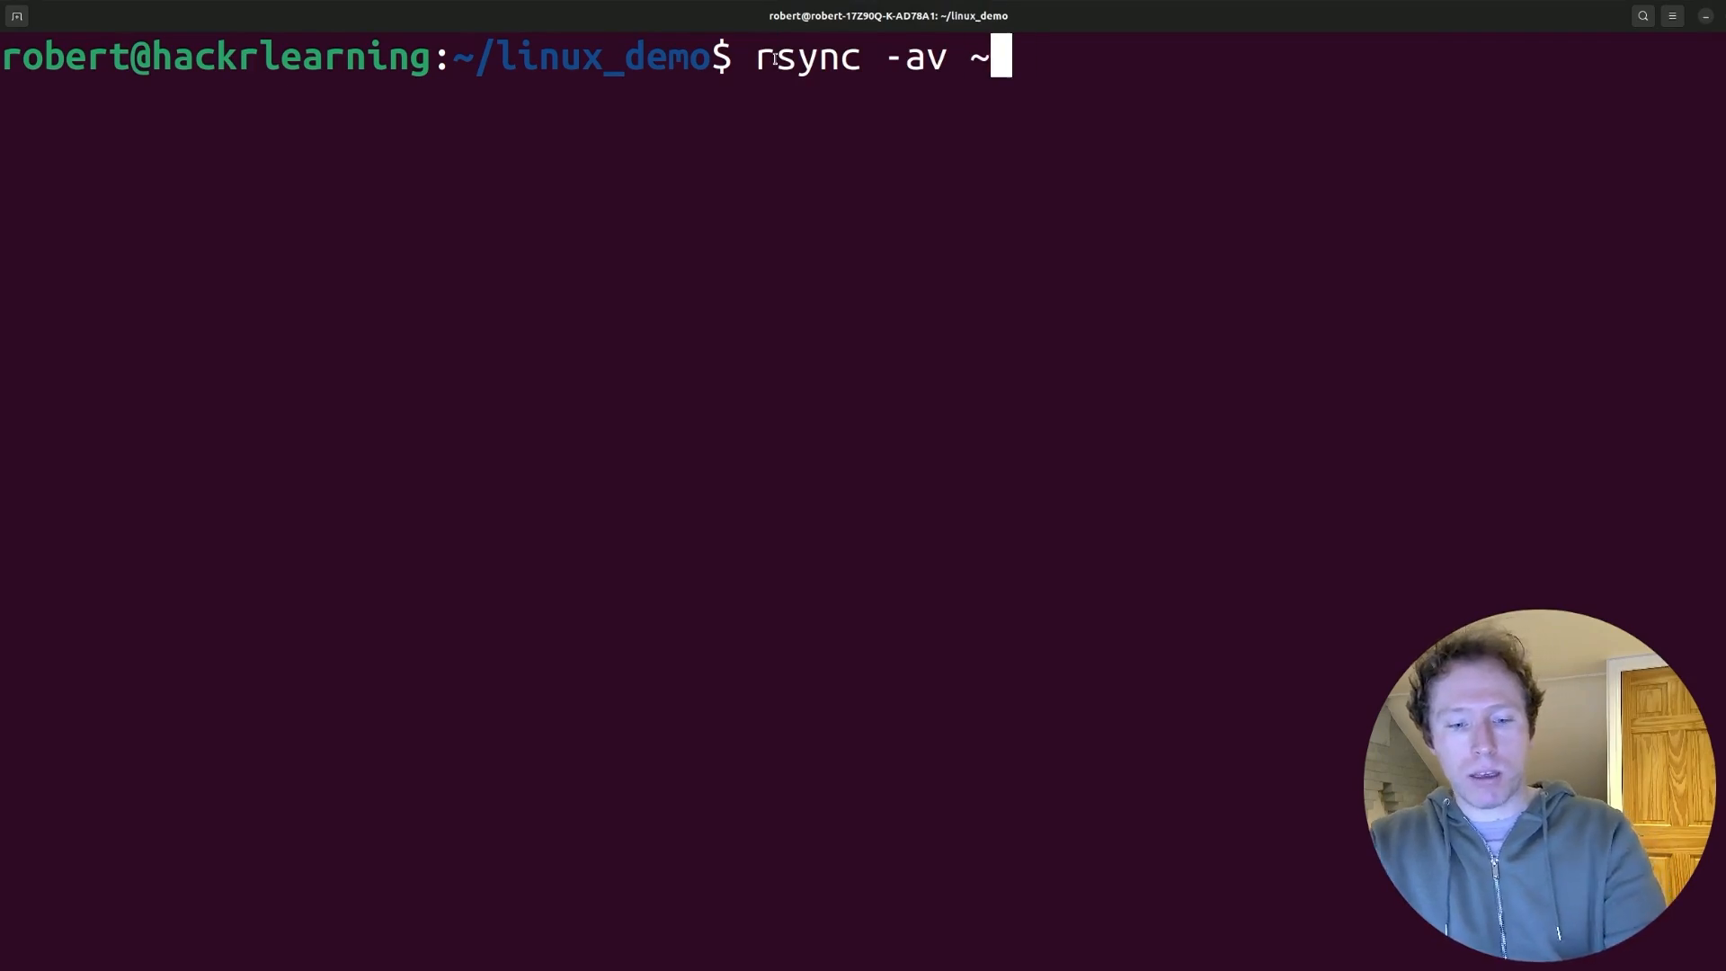
{"action": "type", "text": "/Document"}
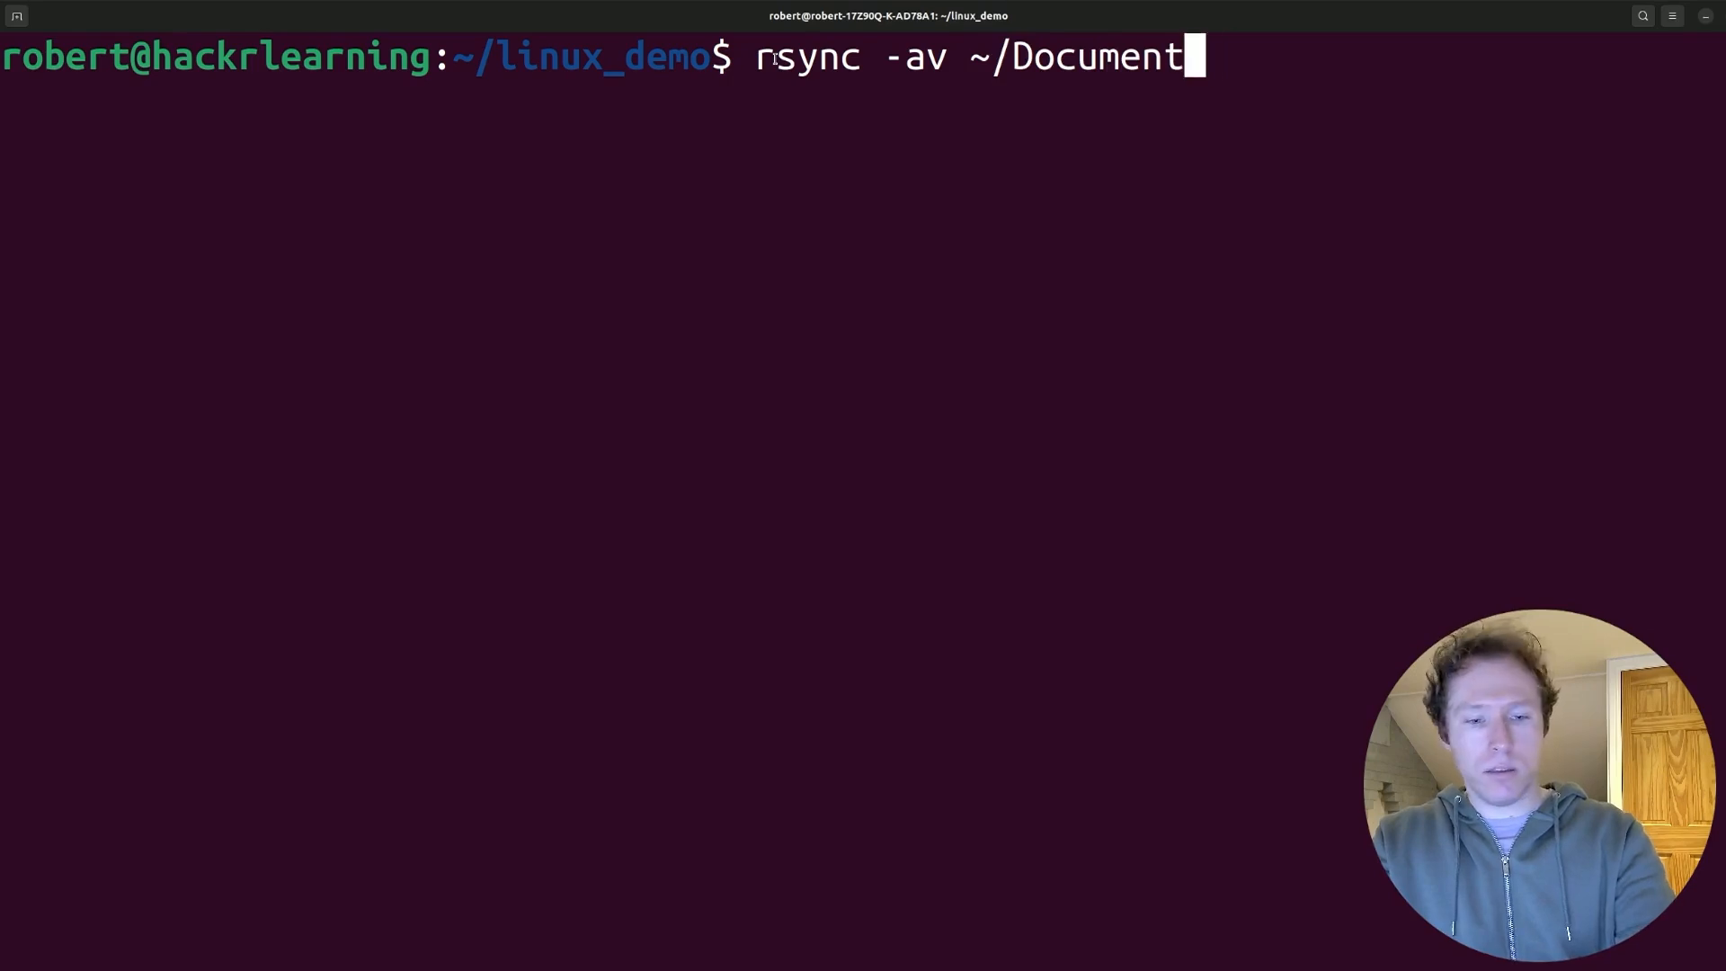
{"action": "type", "text": "s ~/BAcku"}
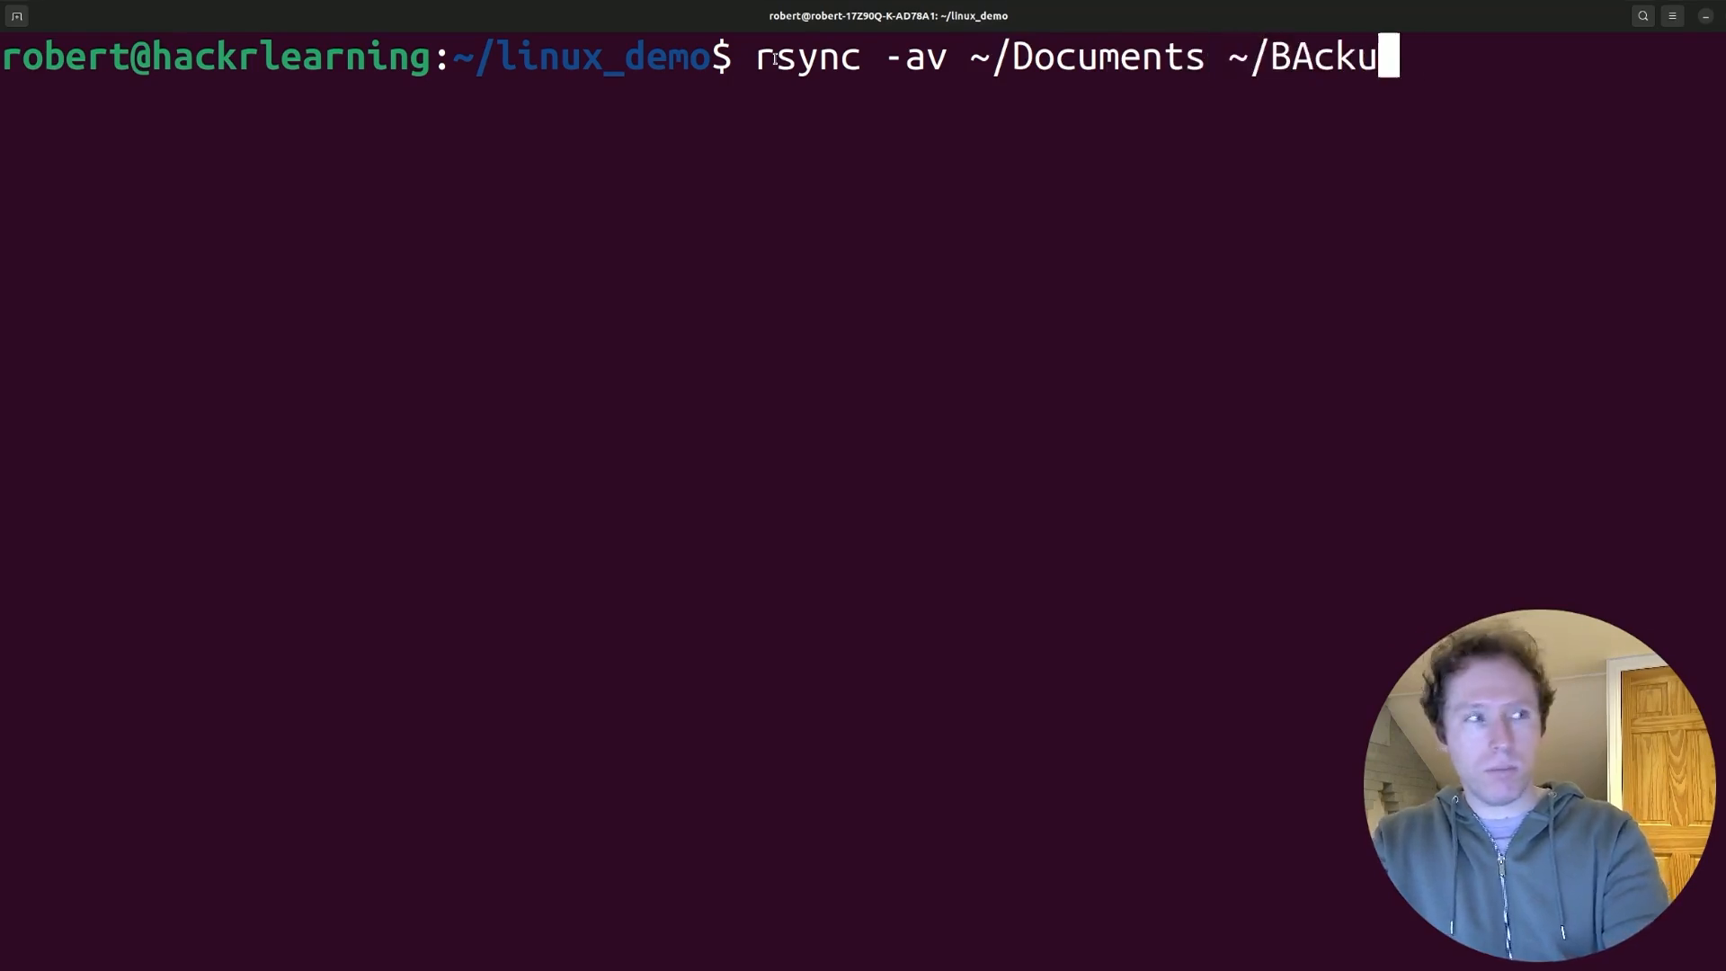